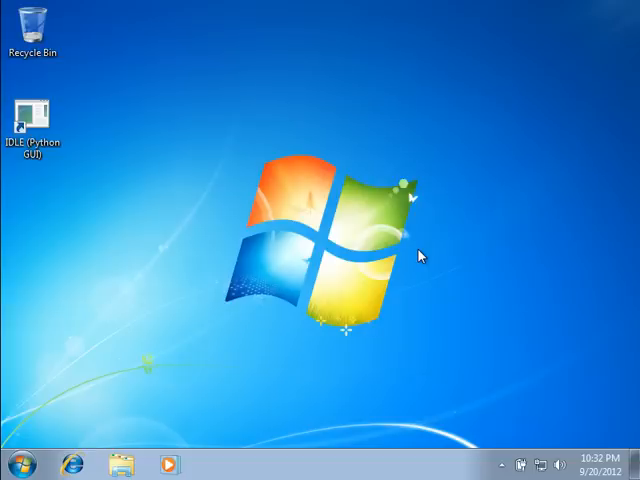
mouse_move(176, 284)
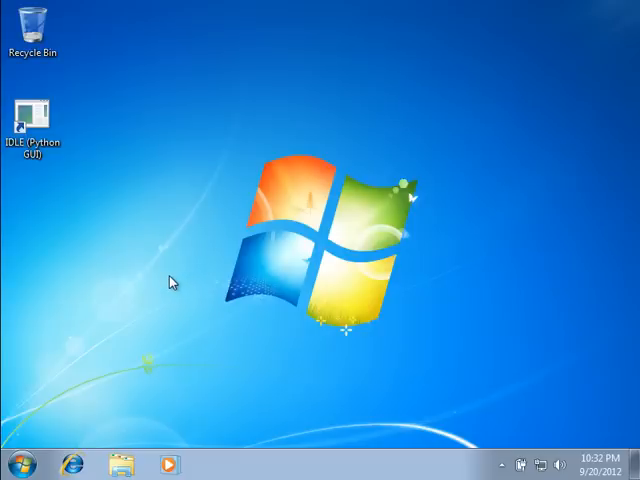
mouse_move(112, 414)
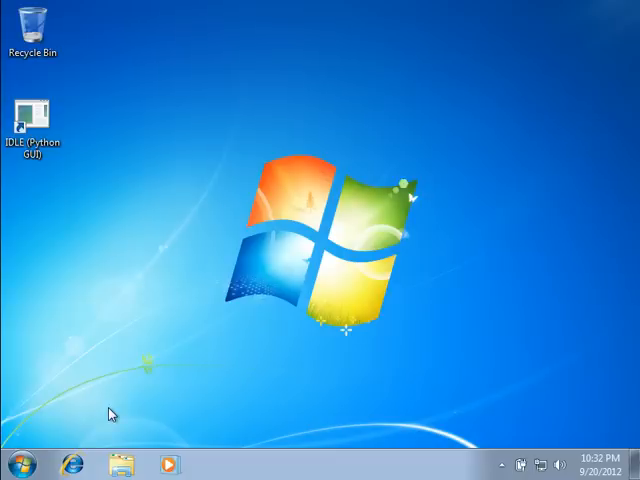
mouse_move(322, 336)
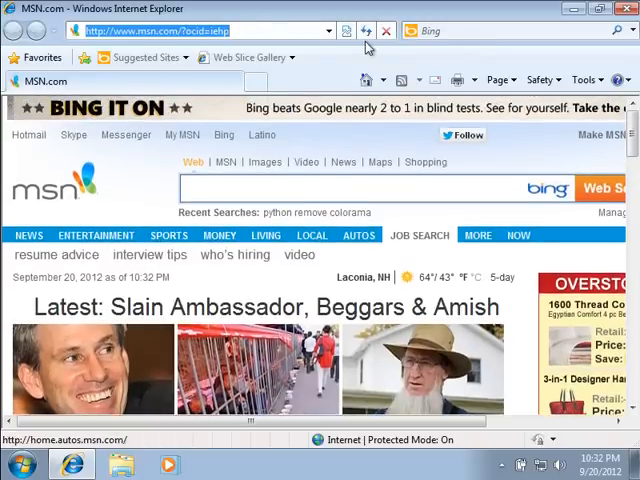
Search Google for 'python colorama' from google.com.
type("google")
type("py")
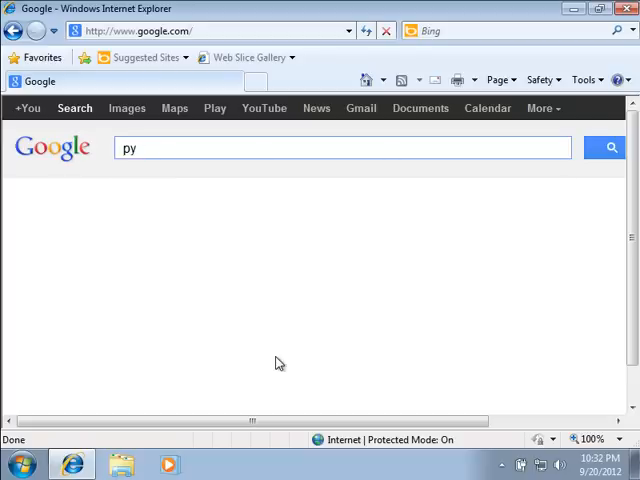
type("thon colorama")
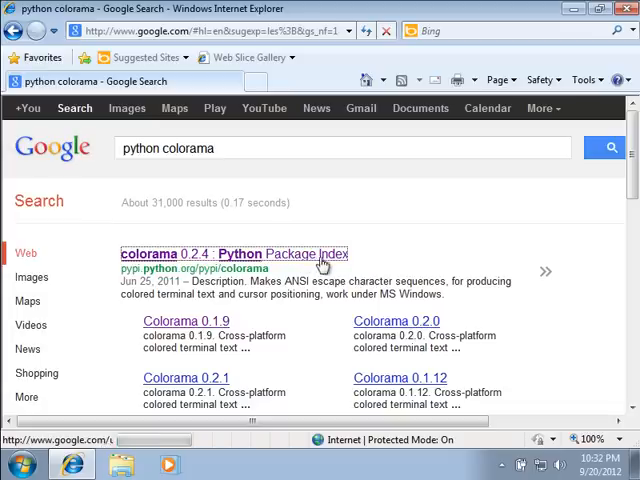
Go to the colorama 0.2.4 PyPI page and its Downloads list with the tar.gz and zip sources.
left_click(232, 252)
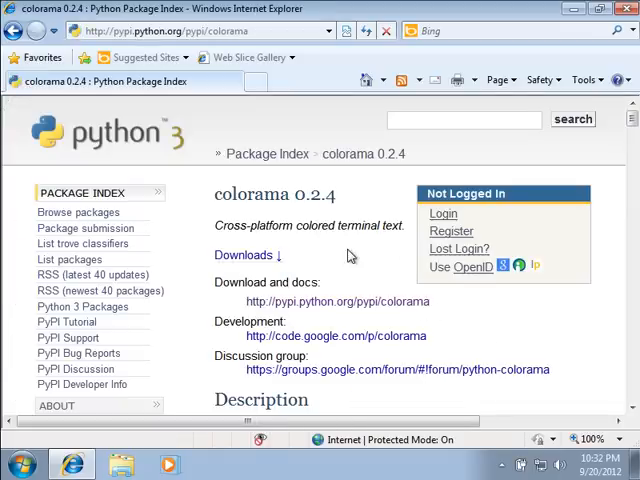
left_click(248, 256)
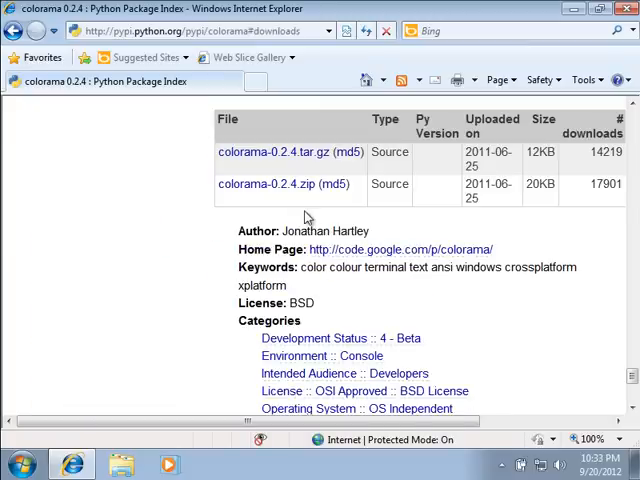
mouse_move(296, 212)
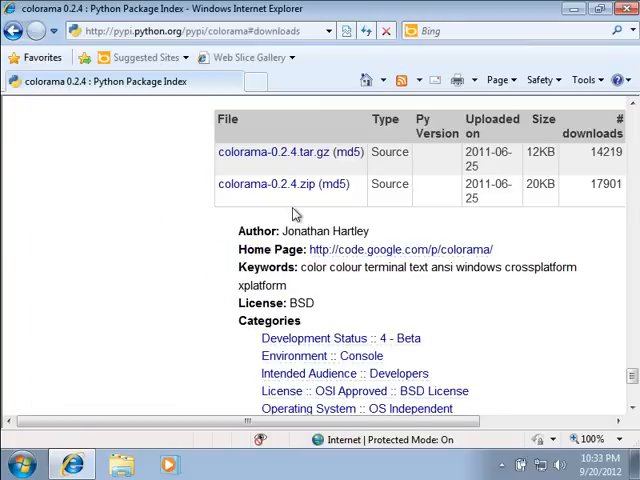
scroll("down", 3)
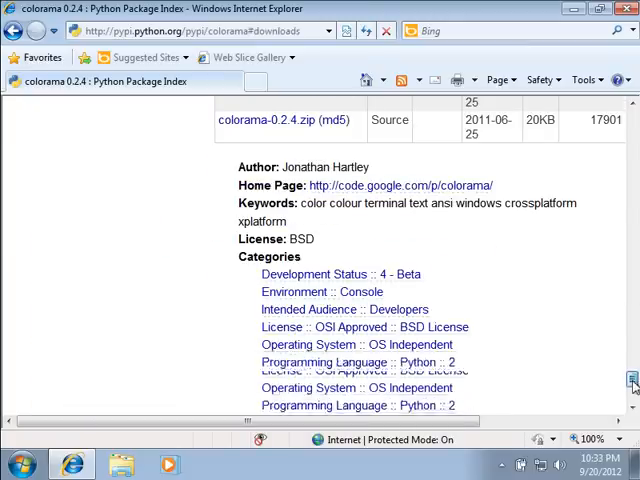
scroll("up", 3)
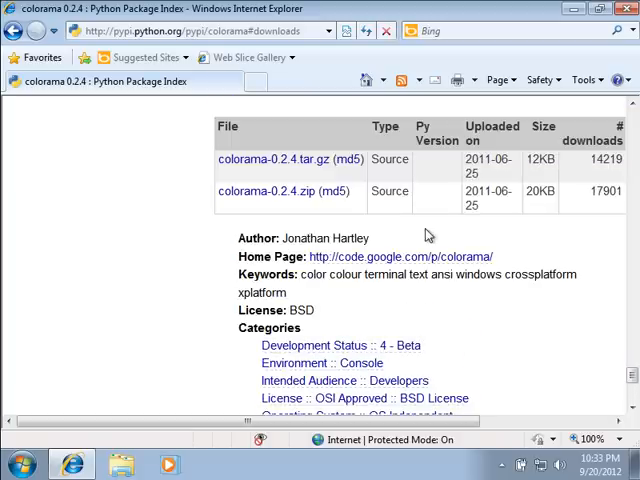
mouse_move(270, 192)
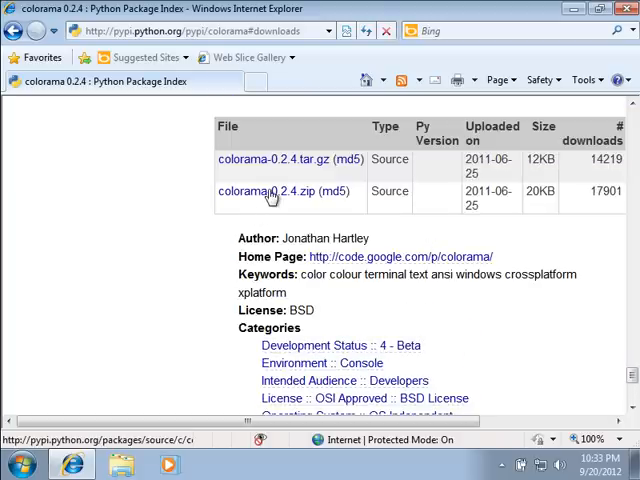
mouse_move(298, 196)
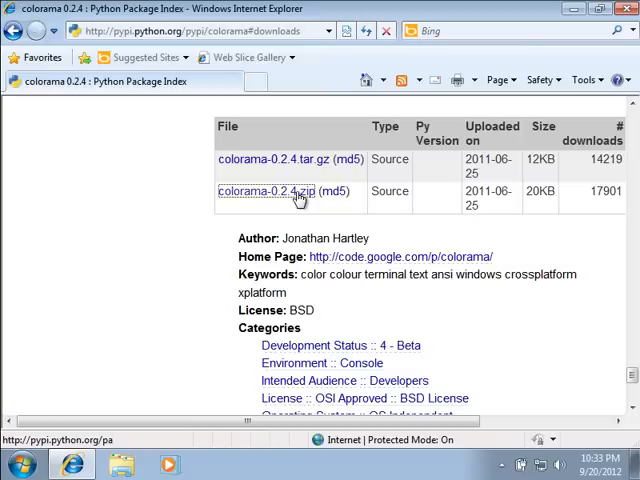
Download colorama-0.2.4.zip, saving it to the Downloads folder, and dismiss the completion notice.
left_click(268, 192)
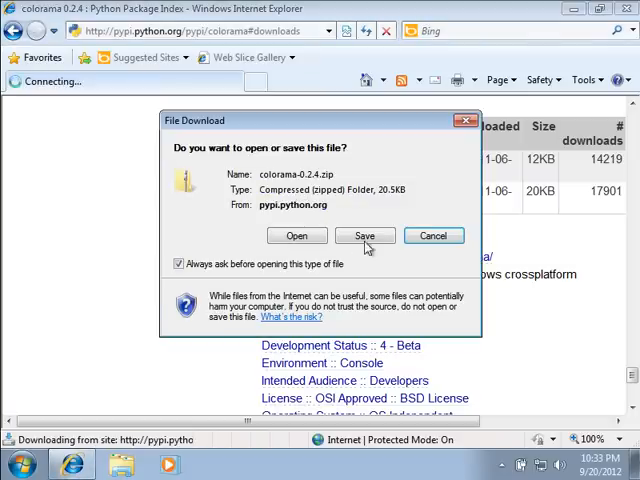
left_click(364, 236)
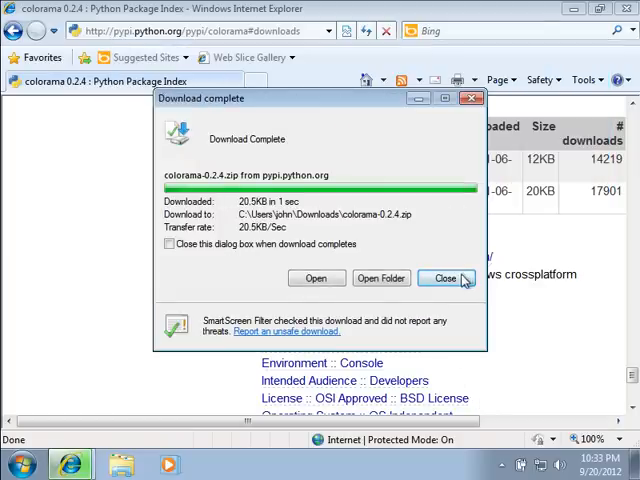
left_click(446, 278)
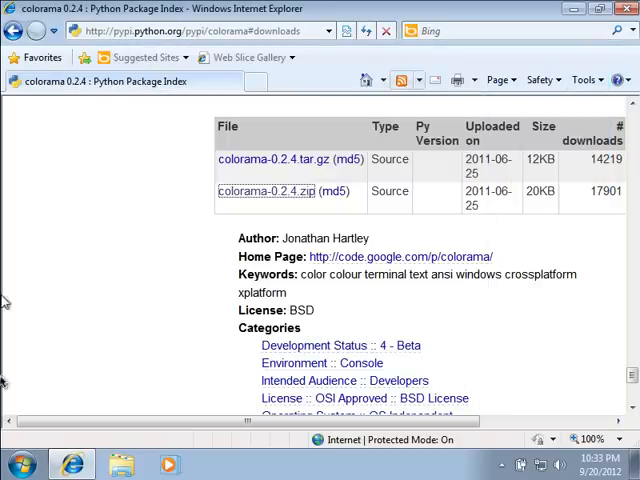
mouse_move(252, 288)
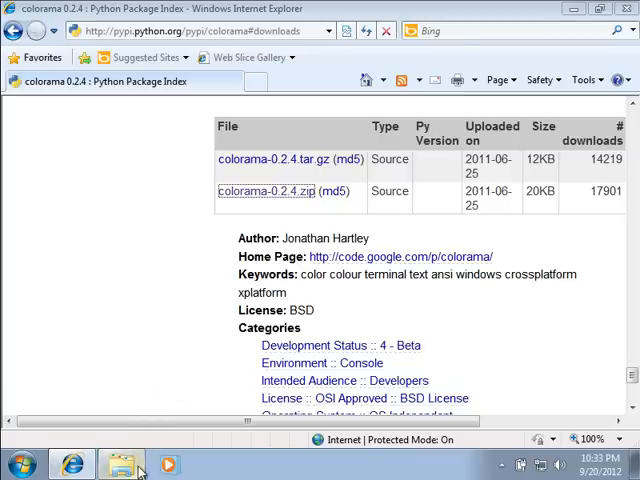
Browse from Libraries through Documents to the Downloads folder.
left_click(120, 464)
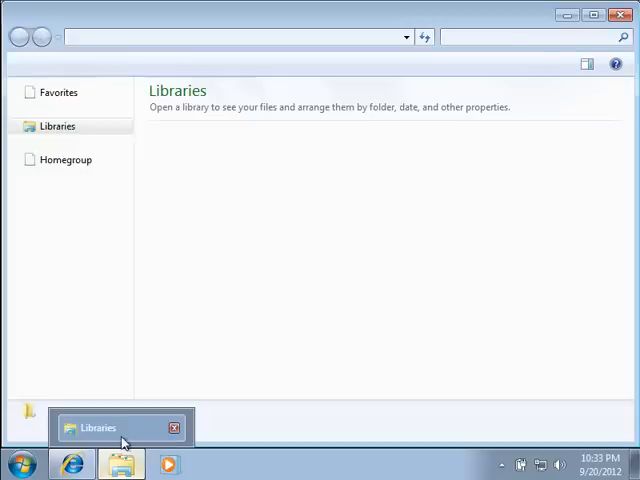
left_click(120, 428)
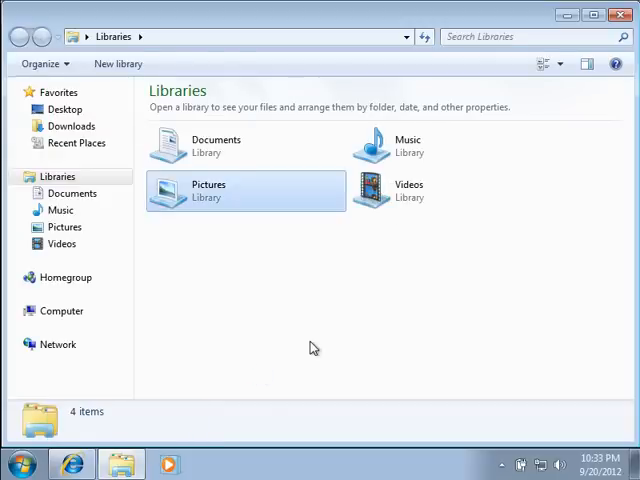
double_click(216, 146)
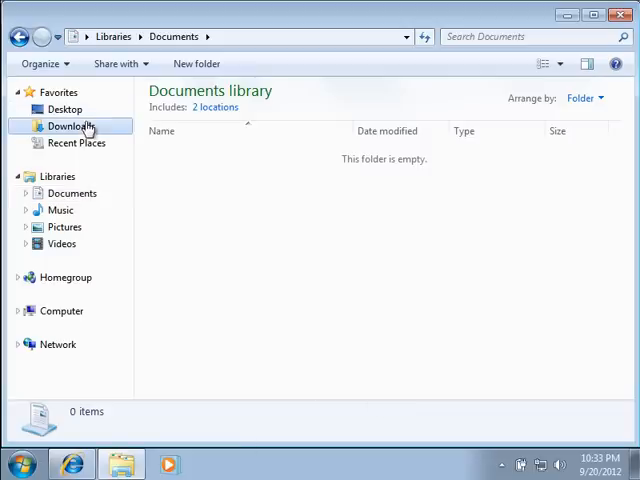
left_click(72, 126)
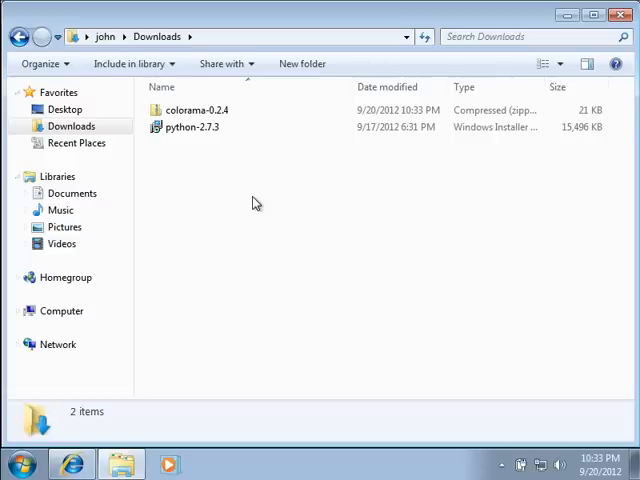
Look inside colorama-0.2.4.zip and its colorama-0.2.4 folder.
left_click(196, 110)
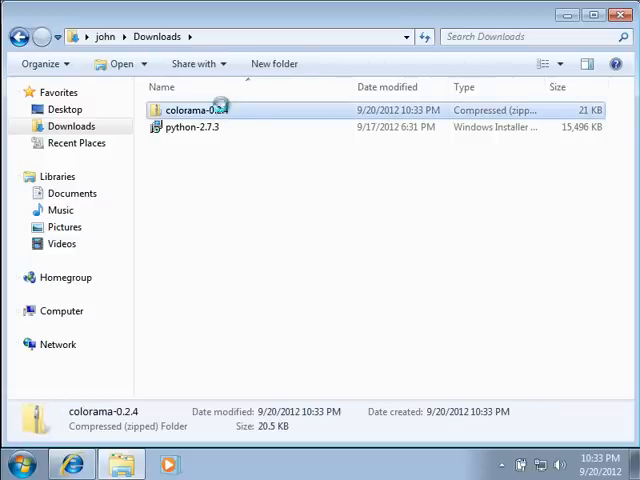
double_click(196, 110)
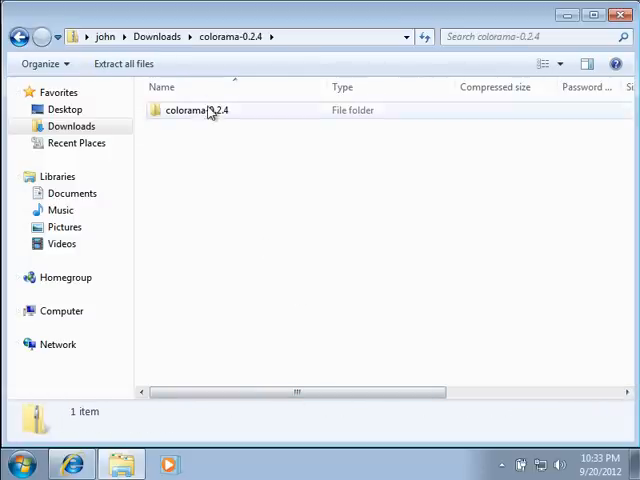
double_click(188, 110)
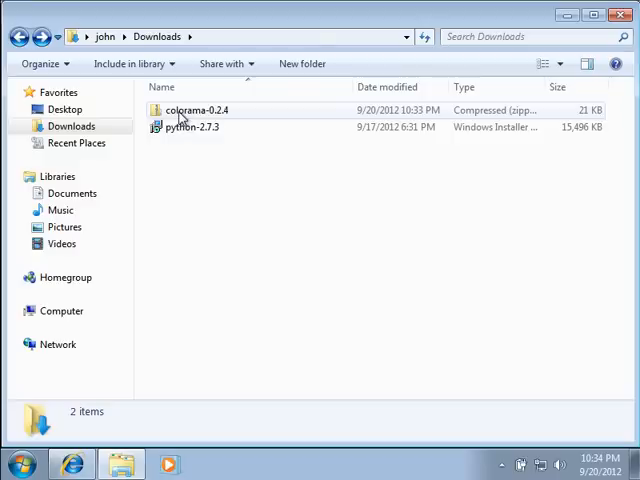
mouse_move(190, 110)
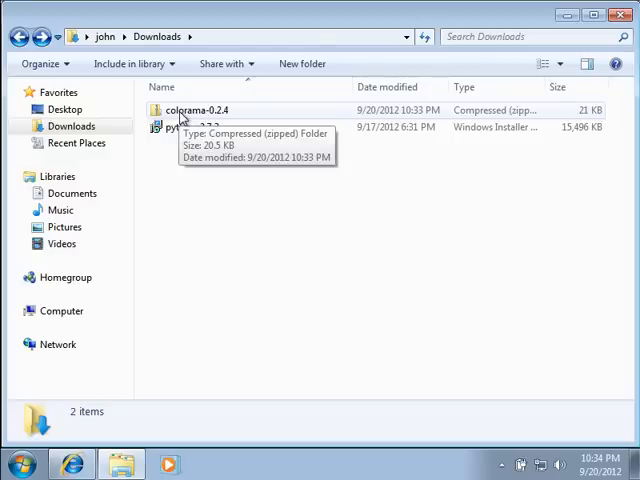
Extract the colorama archive to the Desktop and view the colorama-0.2.4 folder with setup.py and README.
right_click(196, 110)
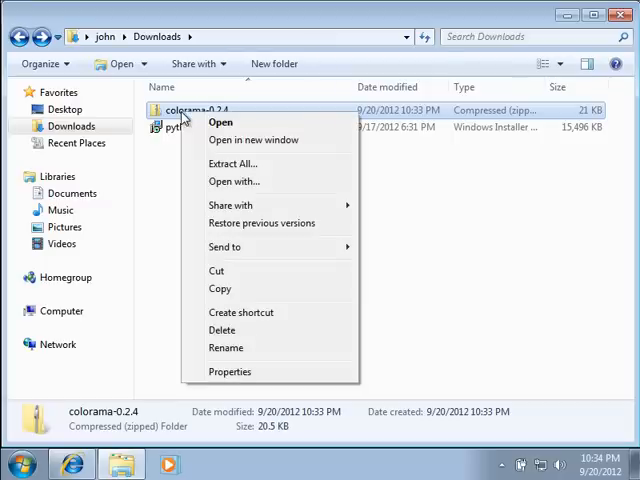
mouse_move(232, 164)
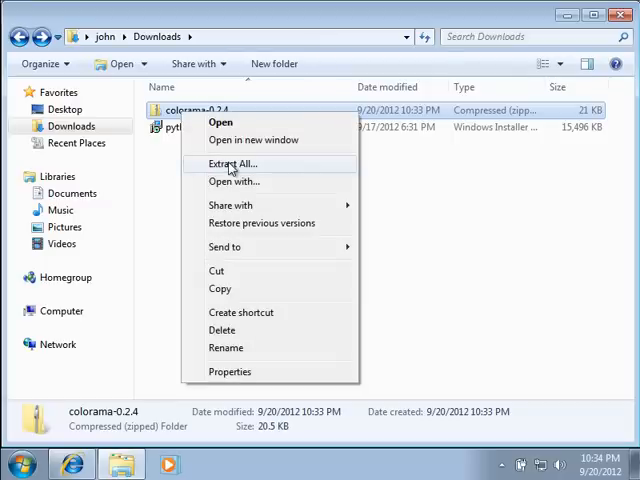
left_click(232, 164)
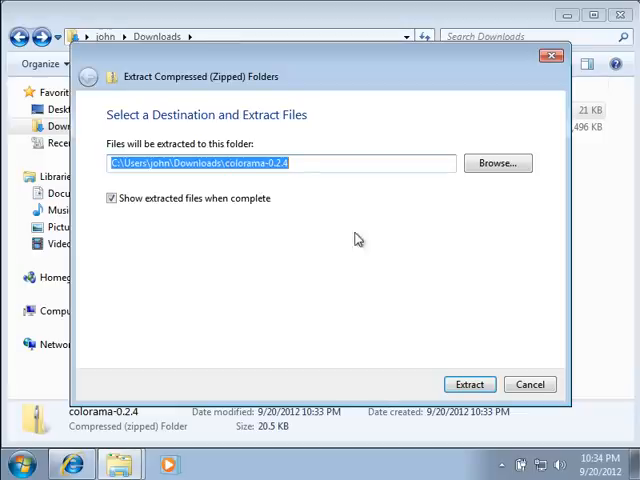
left_click(498, 164)
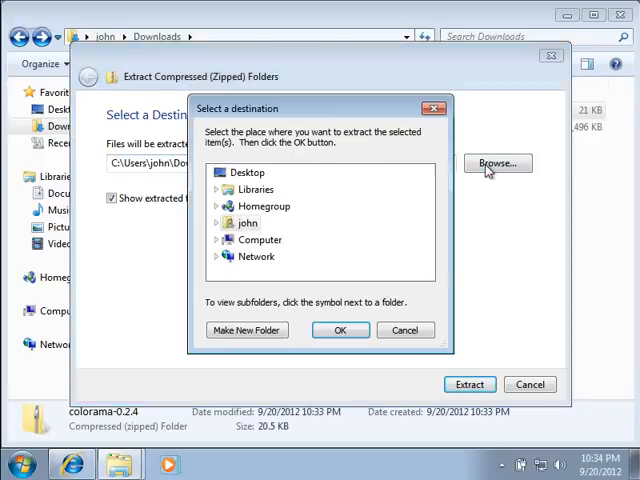
left_click(340, 330)
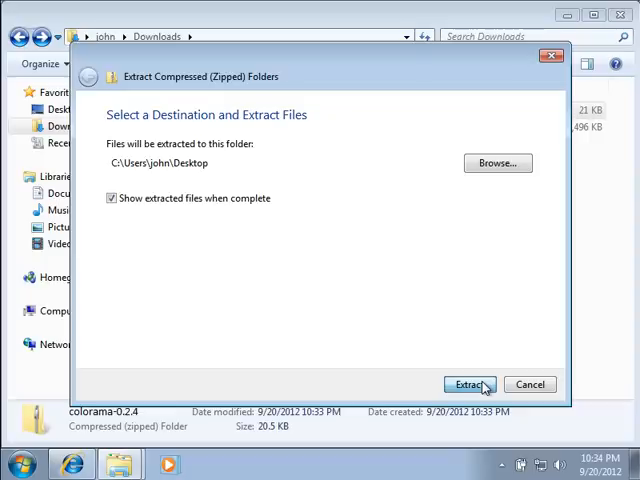
left_click(470, 384)
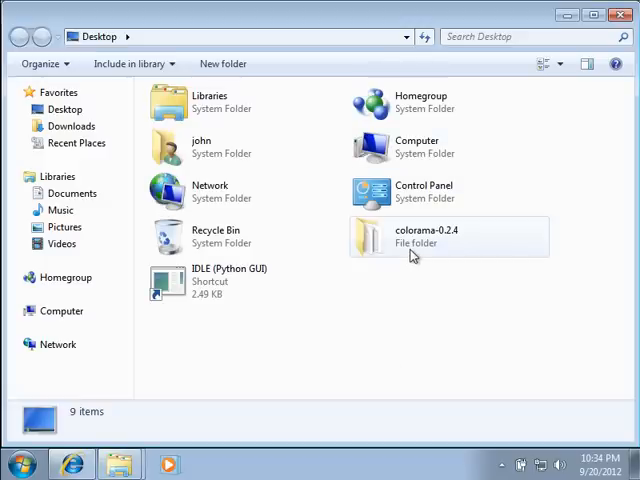
double_click(424, 236)
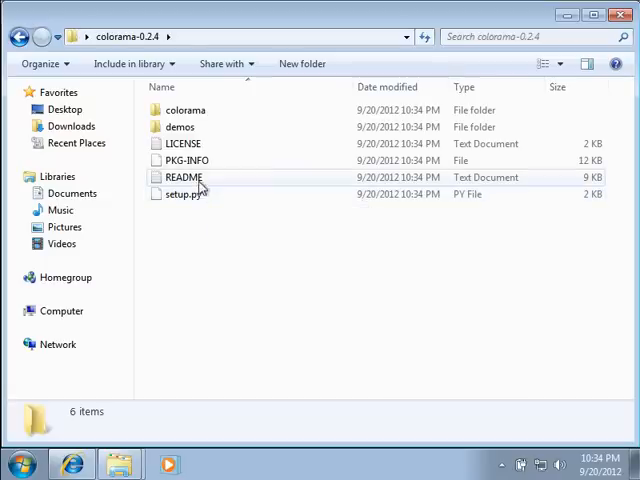
mouse_move(204, 188)
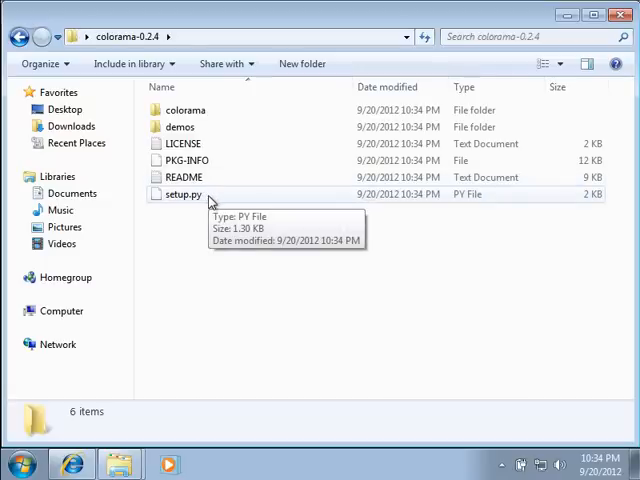
mouse_move(210, 176)
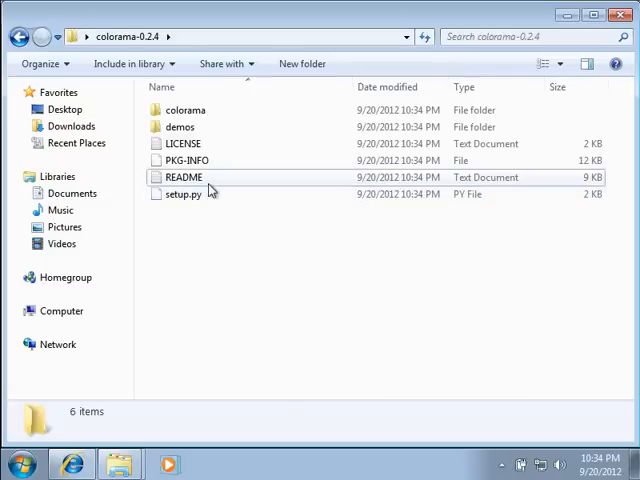
double_click(184, 176)
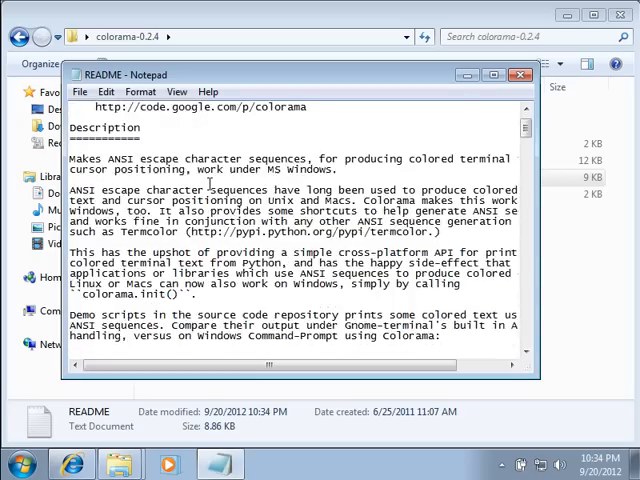
scroll("down", 3)
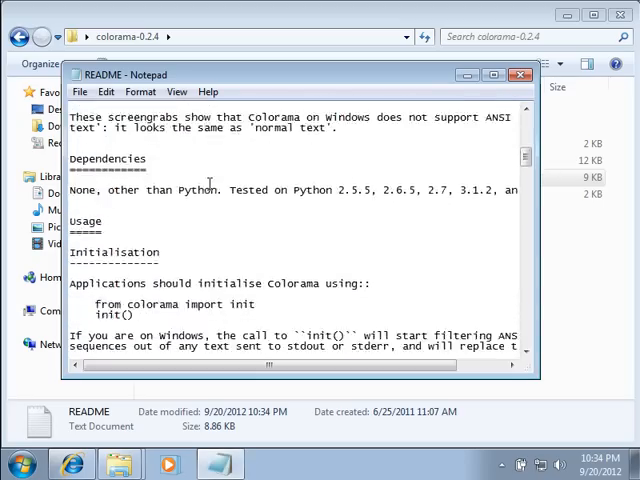
scroll("down", 3)
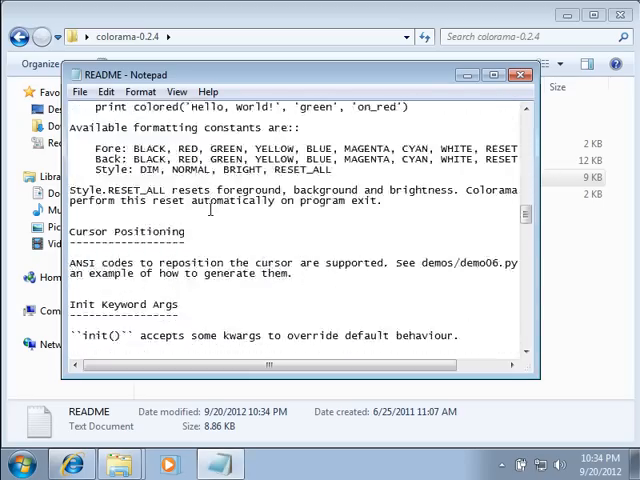
scroll("down", 3)
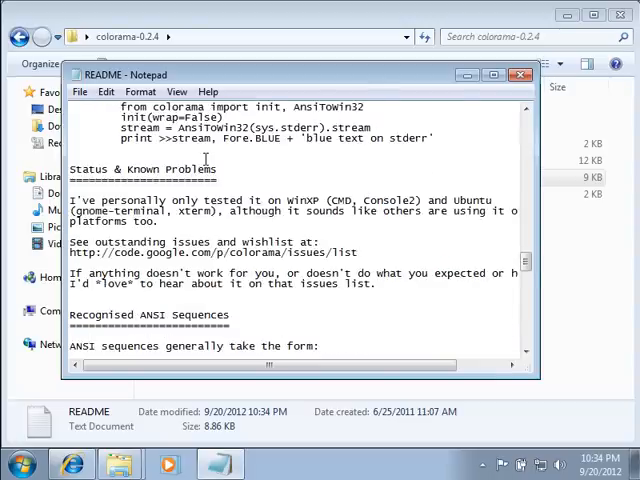
scroll("down", 3)
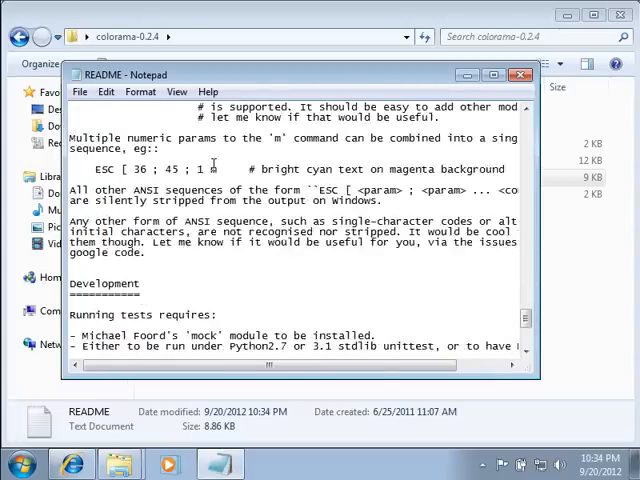
scroll("down", 3)
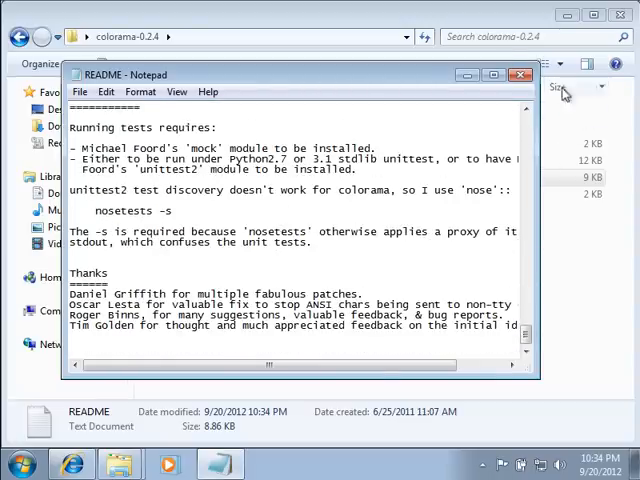
left_click(520, 74)
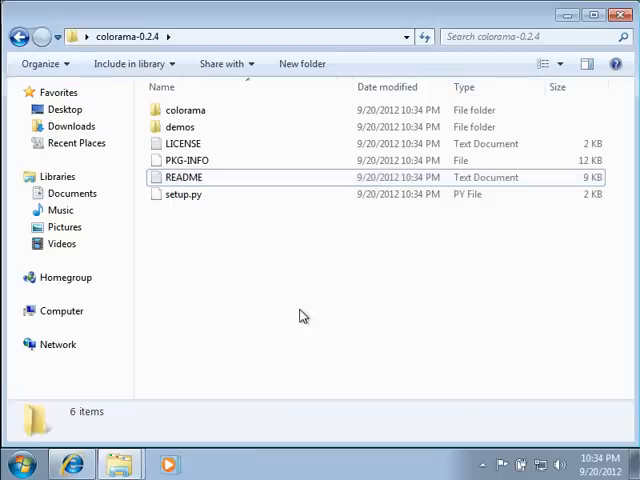
mouse_move(250, 236)
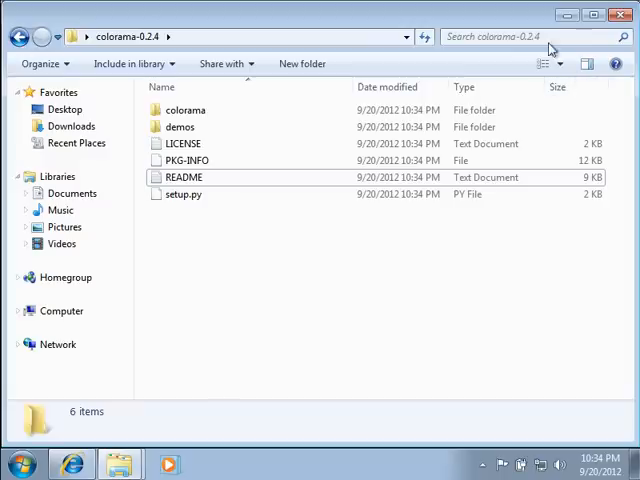
Close the colorama-0.2.4 folder window, returning to the desktop.
left_click(16, 36)
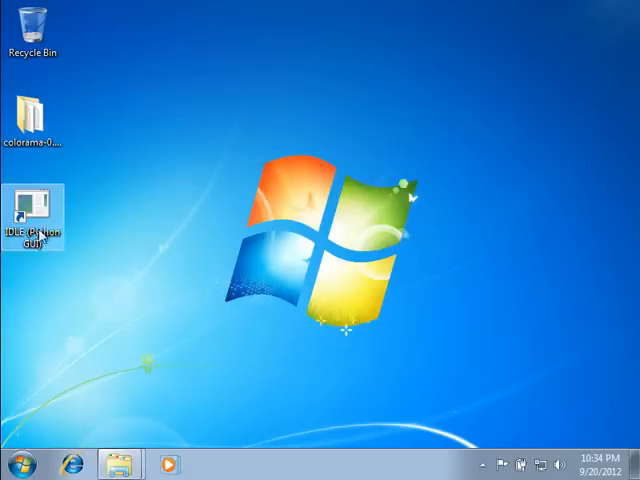
Try the IDLE shortcut, dismiss its error, and view the drives in the Computer window.
double_click(32, 208)
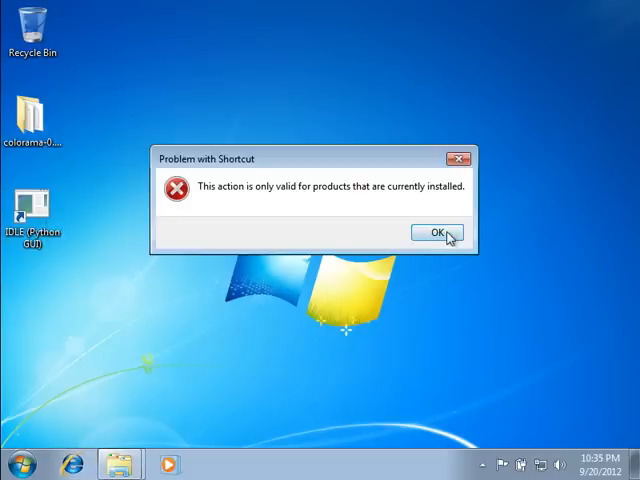
left_click(436, 232)
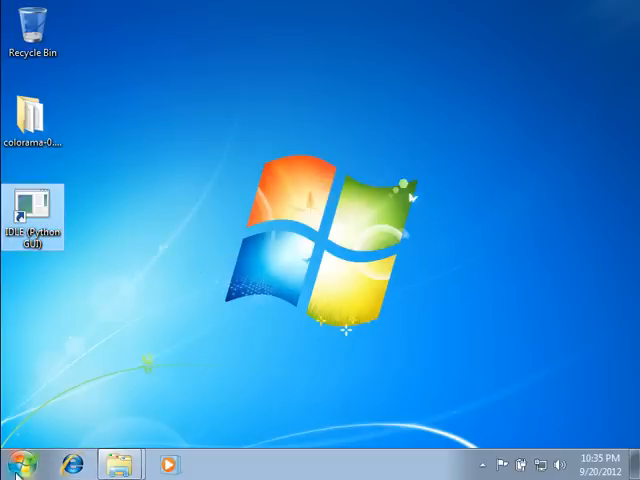
left_click(16, 464)
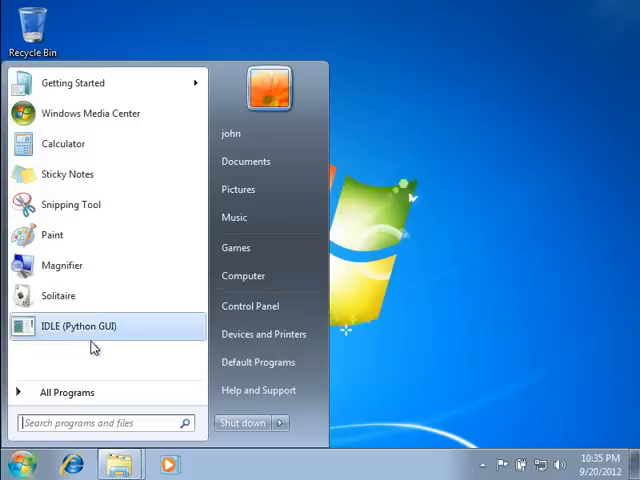
mouse_move(244, 276)
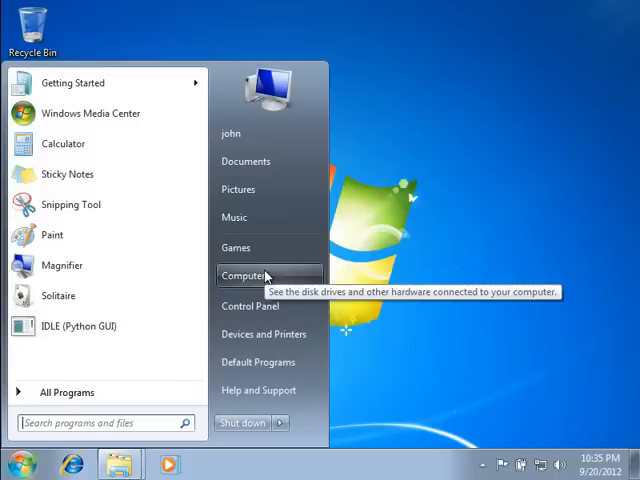
left_click(244, 276)
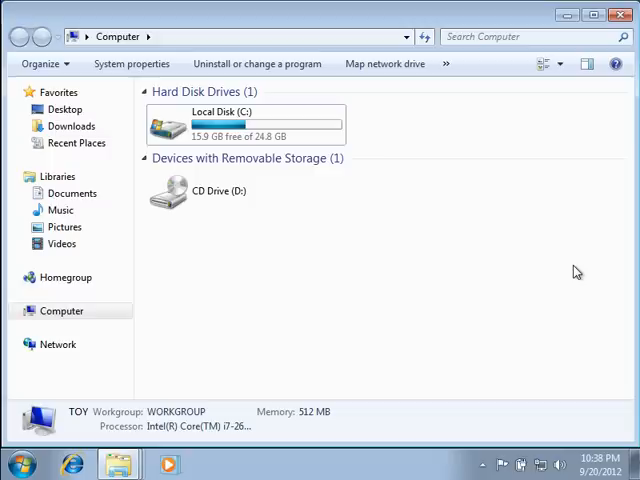
mouse_move(600, 464)
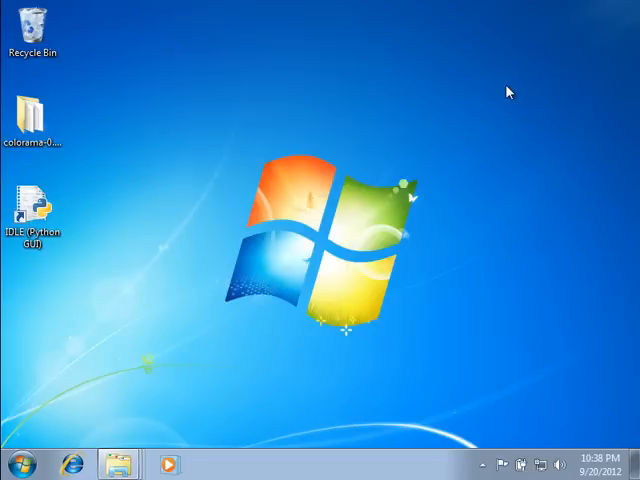
mouse_move(508, 88)
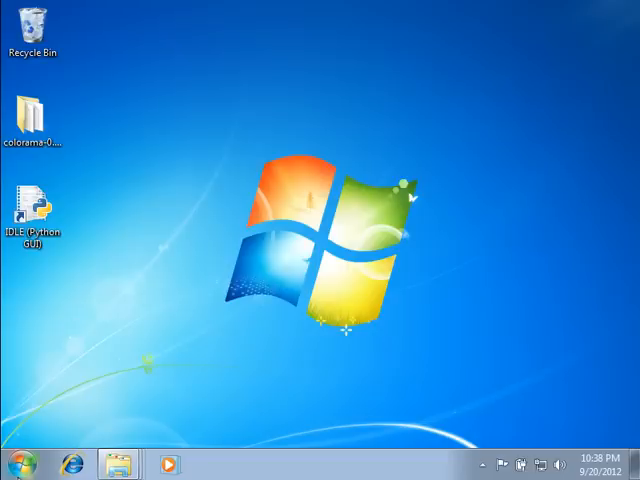
Launch IDLE's Python 2.7.3 shell from the desktop shortcut, maximized, and begin typing import.
left_click(16, 464)
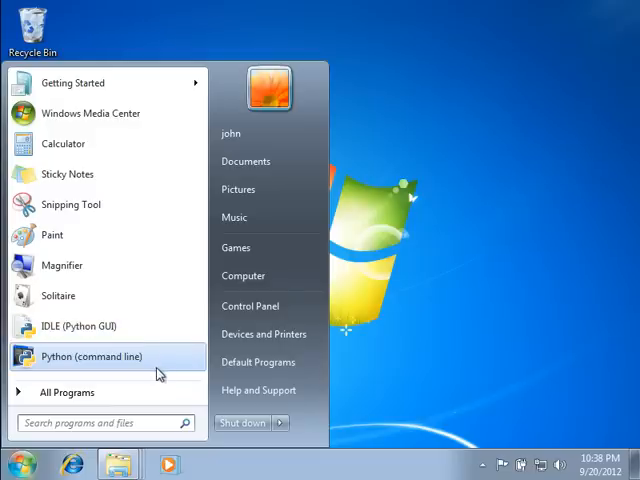
mouse_move(144, 326)
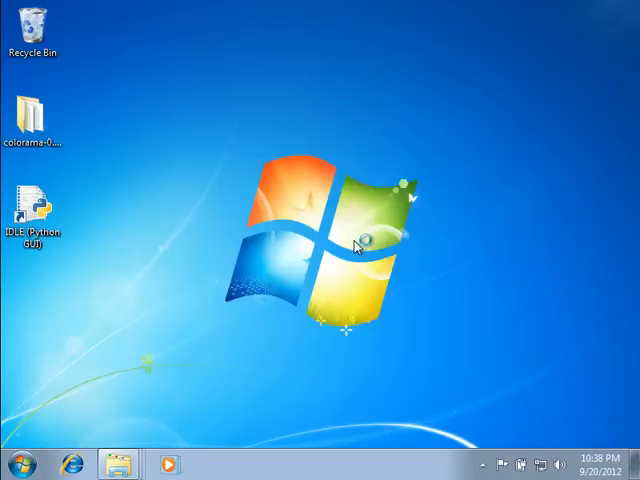
mouse_move(360, 246)
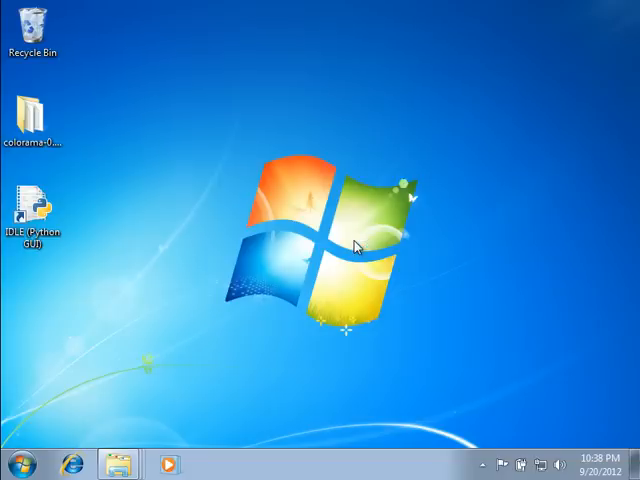
double_click(32, 210)
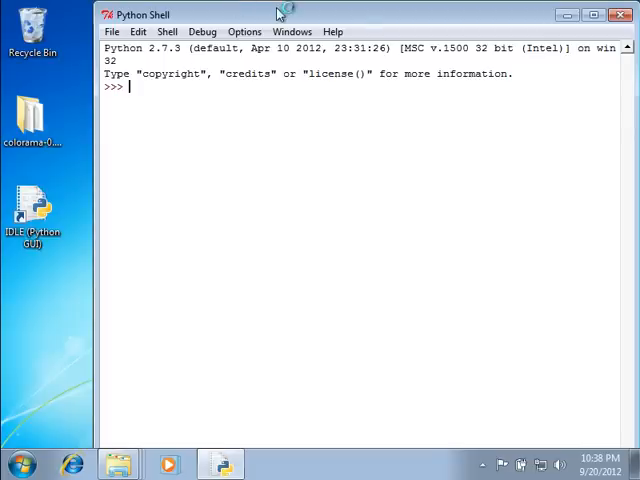
left_click(592, 14)
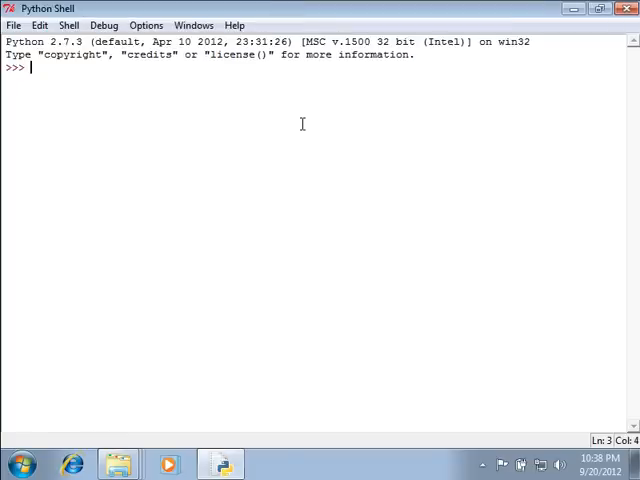
mouse_move(310, 322)
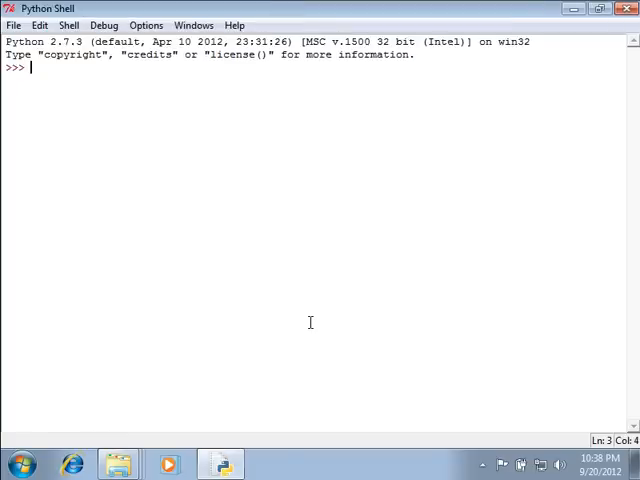
type("import")
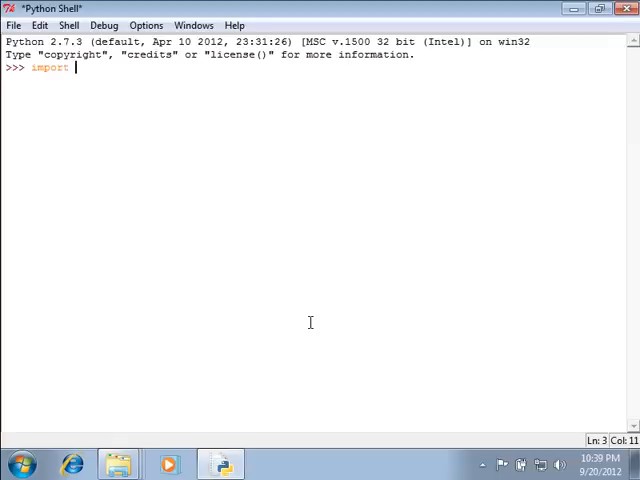
Import sys and evaluate sys.executable, which reports C:\Python27\pythonw.exe.
type("e")
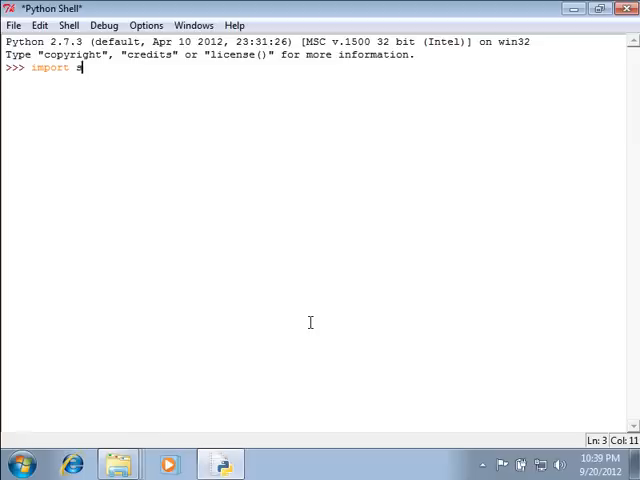
key("Return")
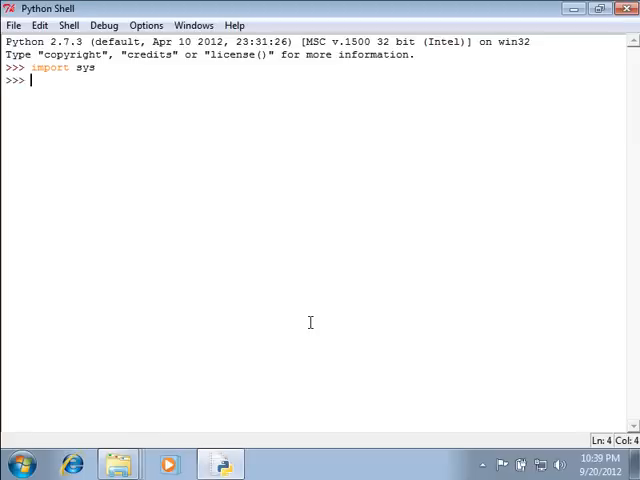
type("sys.exec")
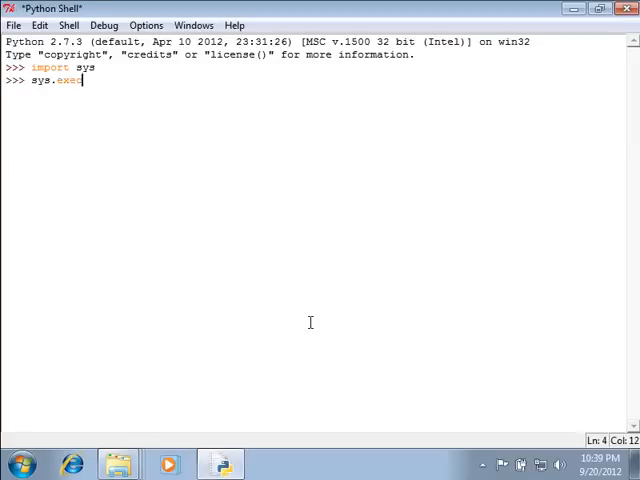
type("utab;le")
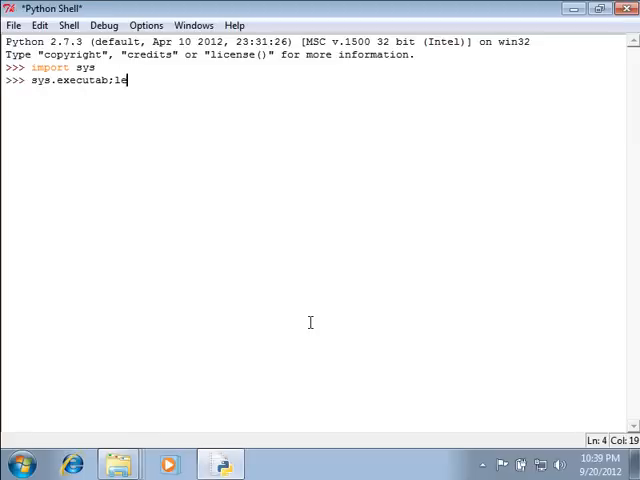
key("Return")
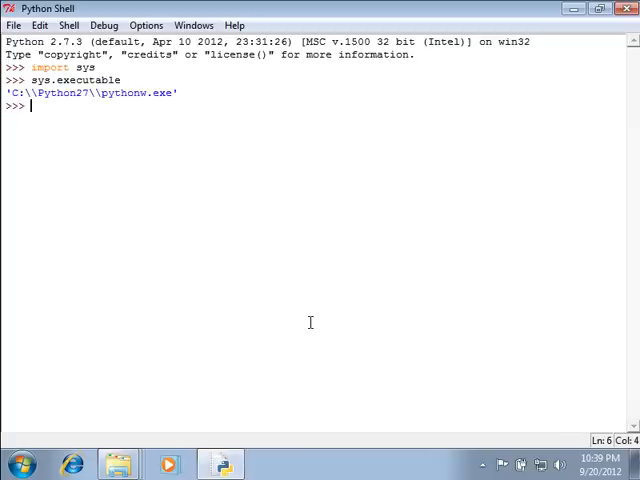
mouse_move(174, 96)
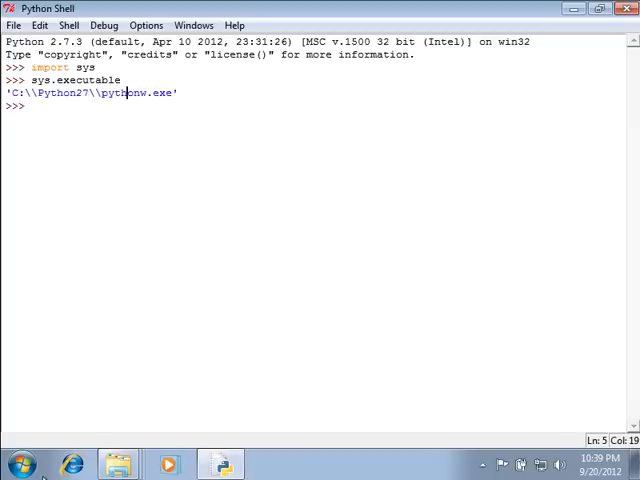
Start cmd, change into the Desktop, list it, and enter the colorama-0.2.4 folder.
left_click(18, 464)
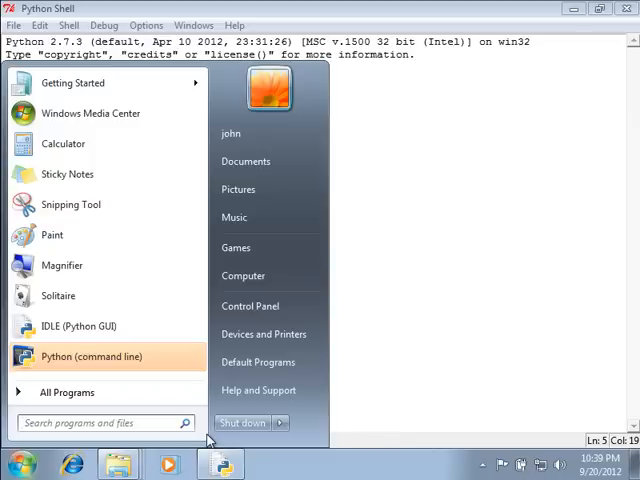
type("cmd")
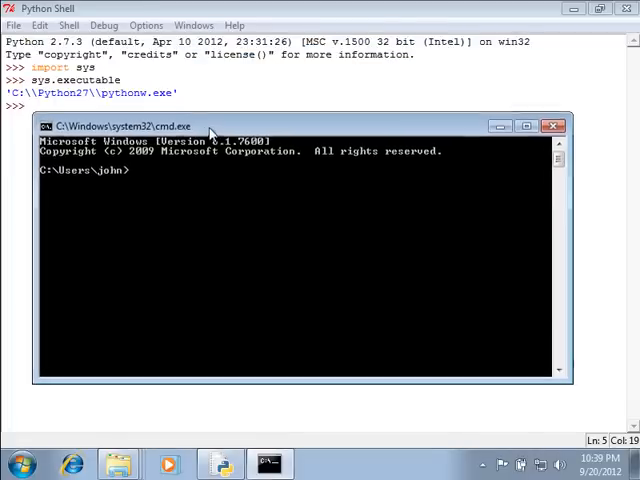
type("cd Des")
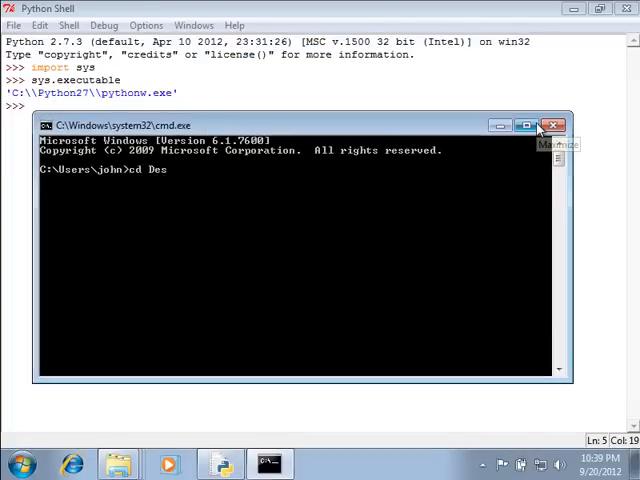
key("Return")
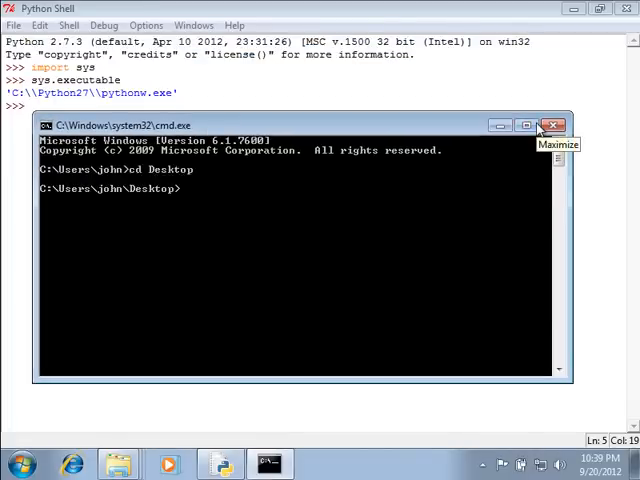
type("dir")
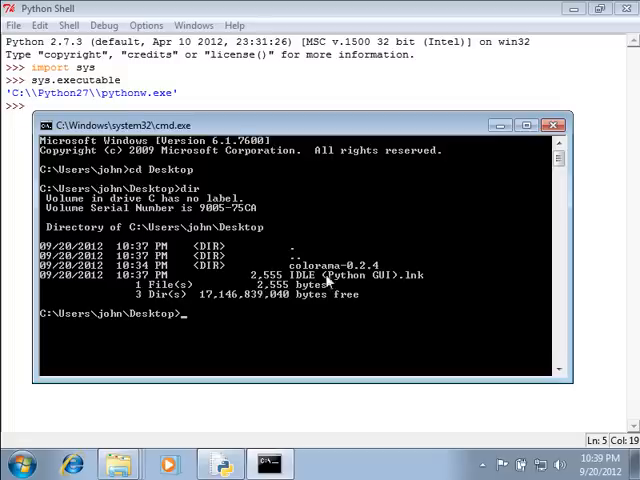
mouse_move(248, 272)
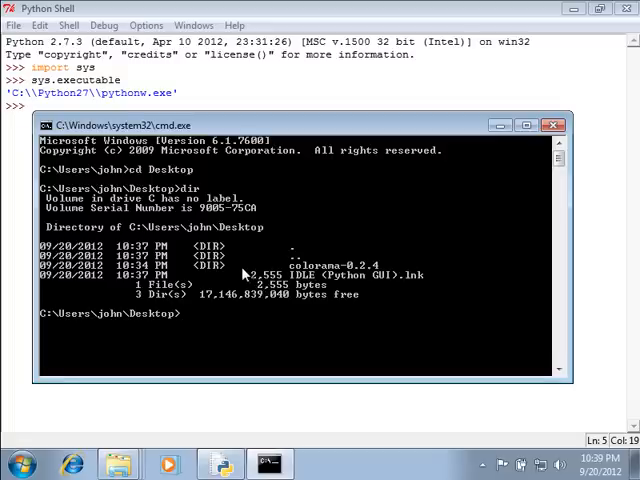
type("cd colorama-0.2.4")
type("C:")
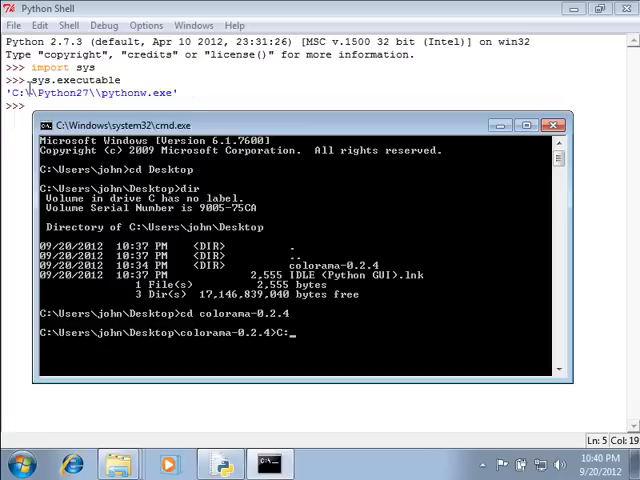
mouse_move(382, 240)
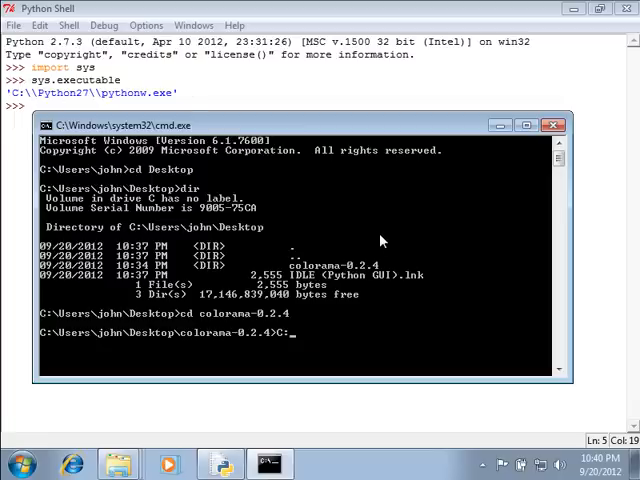
Run C:\Python27\python.exe setup.py install to put colorama into site-packages.
type("Python27\\p")
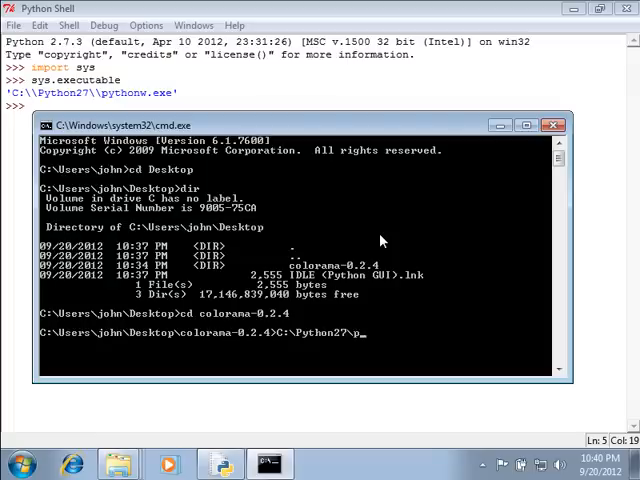
type("ython.exe")
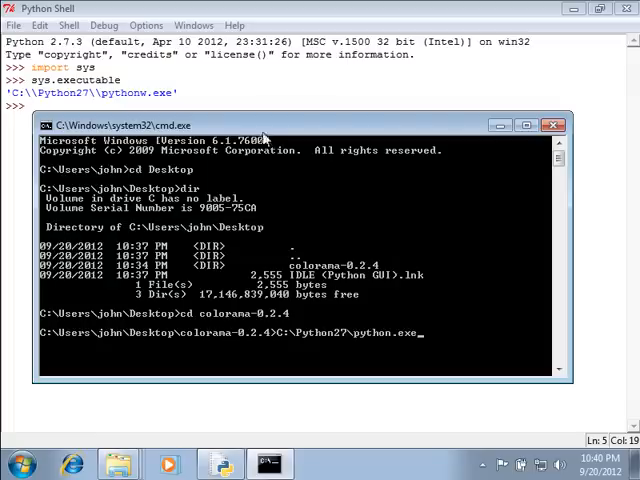
mouse_move(424, 284)
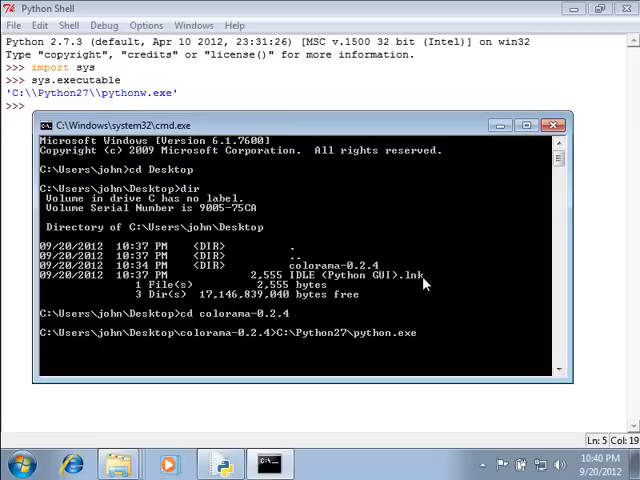
type("setup.py")
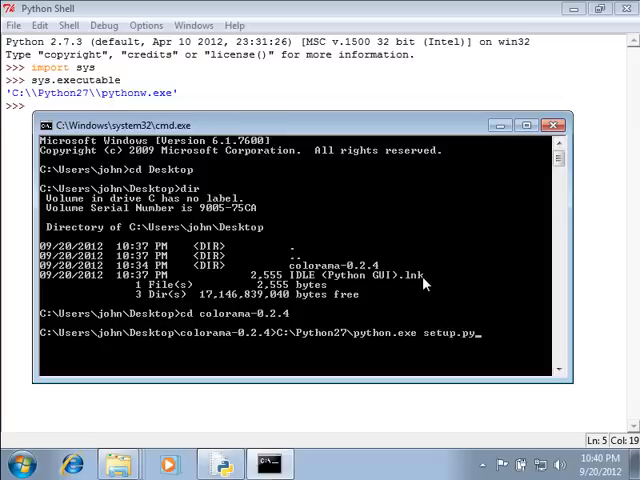
type("instaq")
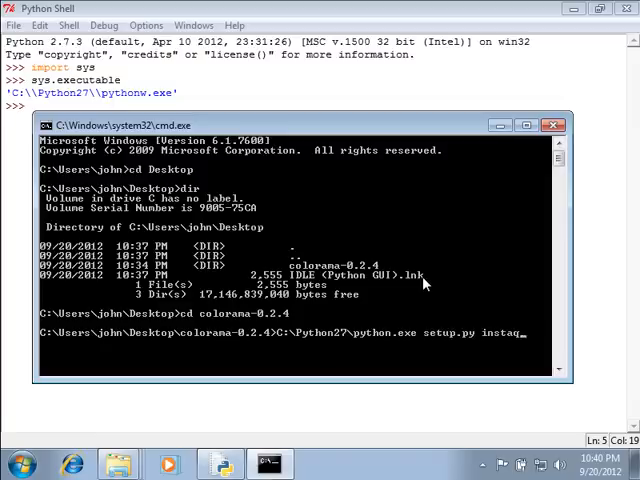
type("ll")
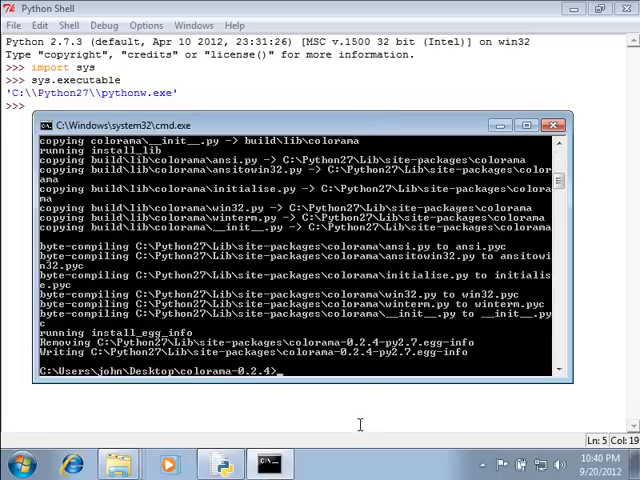
Verify the install by importing colorama in a fresh IDLE shell without error, then close the shell.
left_click(10, 8)
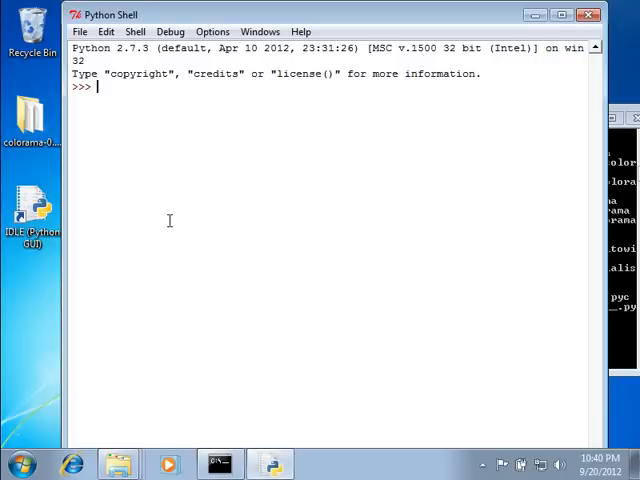
type("import colo")
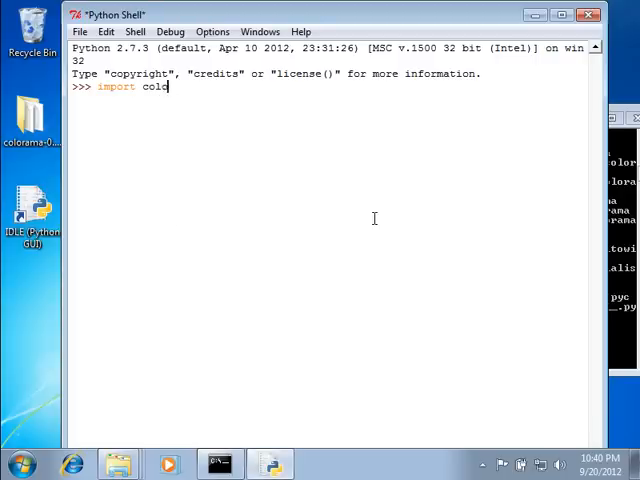
key("Return")
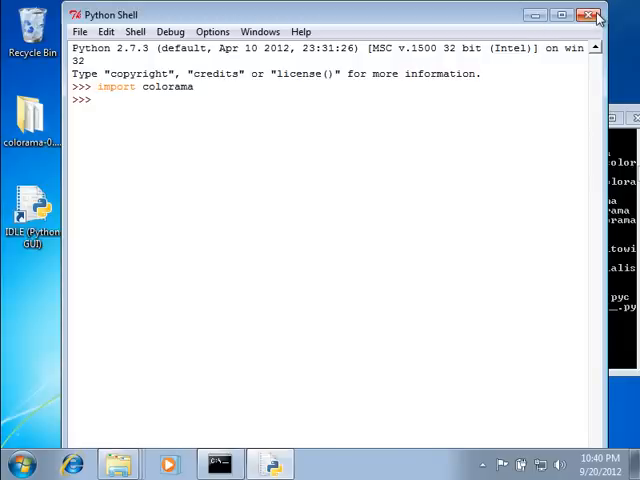
left_click(596, 14)
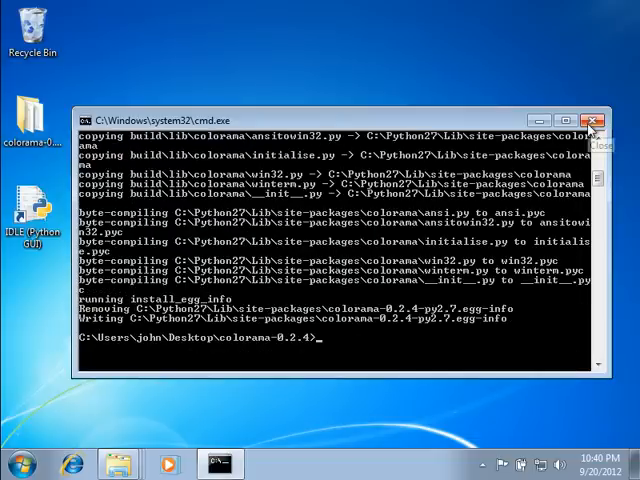
Close the Command Prompt window, leaving the desktop with the colorama folder.
left_click(600, 120)
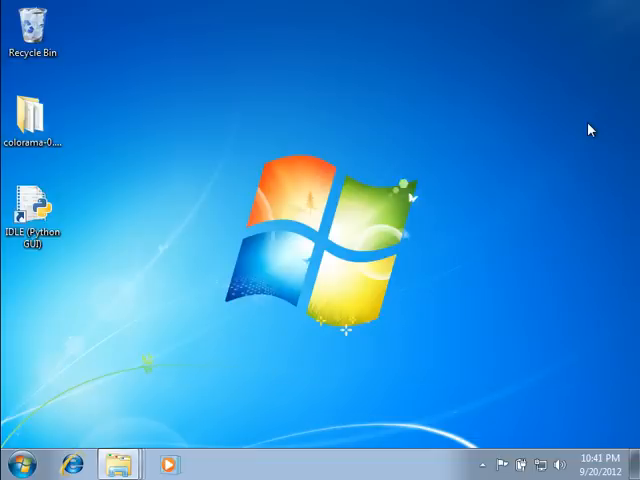
mouse_move(548, 168)
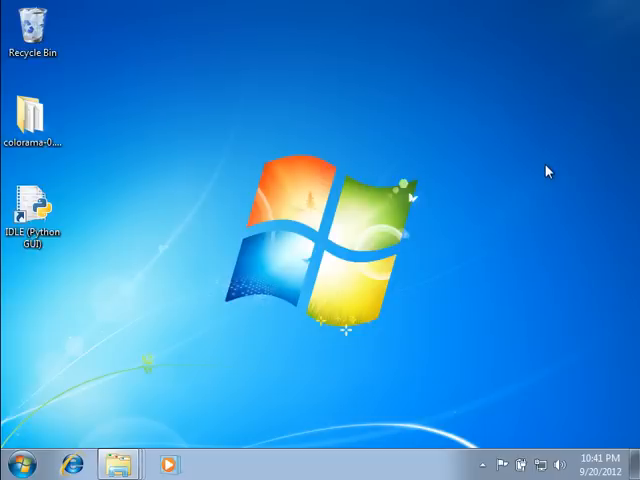
mouse_move(550, 170)
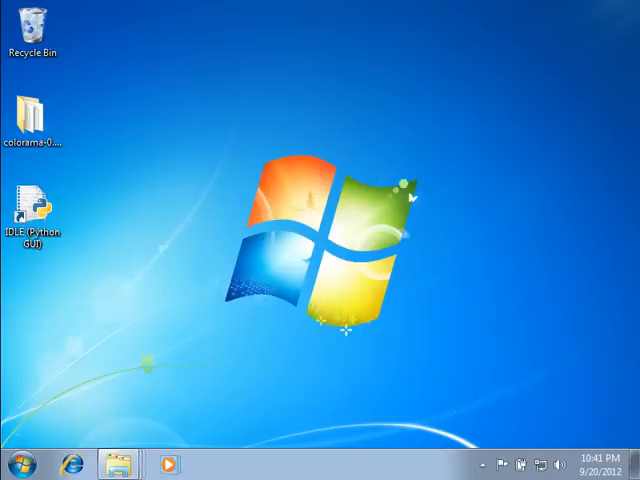